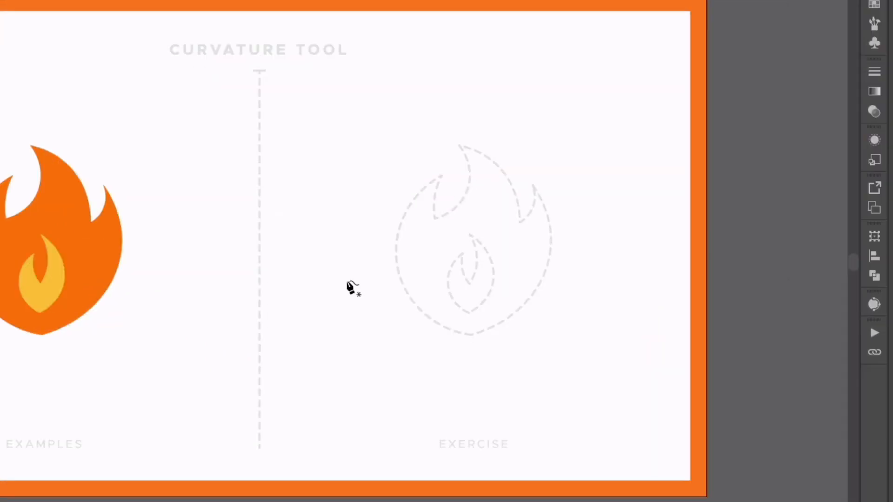
- Draw a practice curve with Curvature tool points in the blank area left of the guide
{"action": "left_click", "coordinate": [346, 279]}
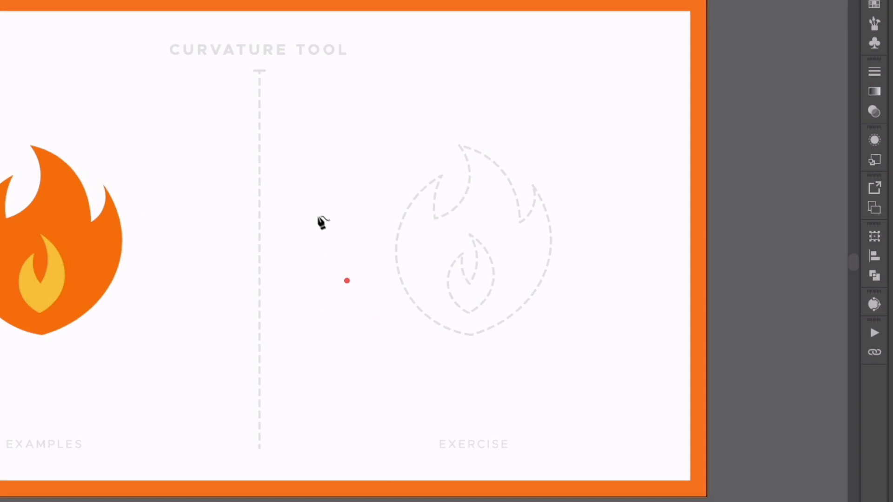
{"action": "mouse_move", "coordinate": [294, 213]}
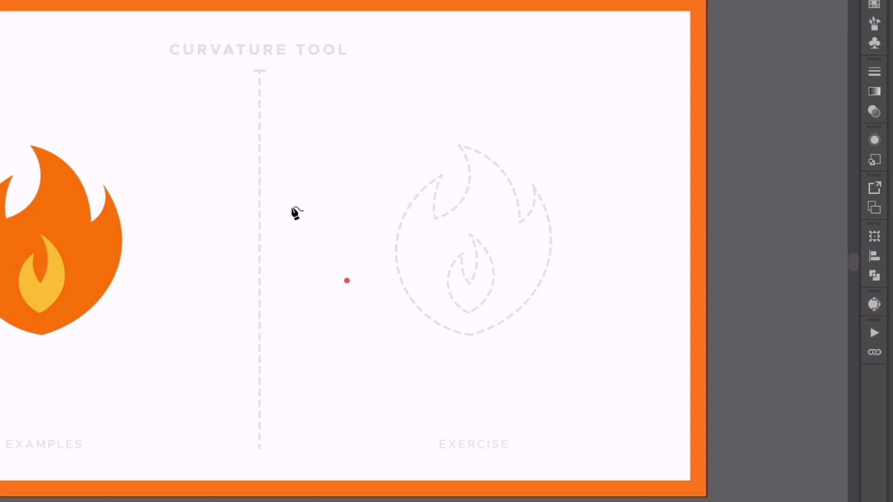
{"action": "mouse_move", "coordinate": [337, 216]}
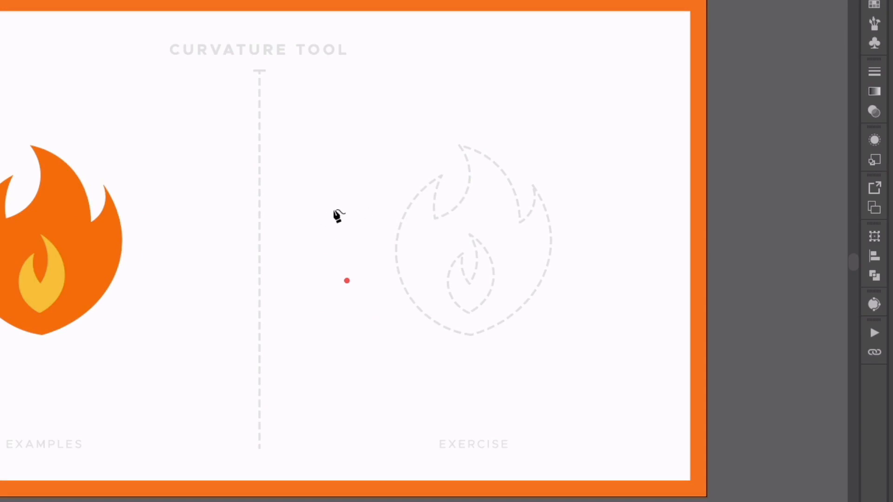
{"action": "mouse_move", "coordinate": [322, 216]}
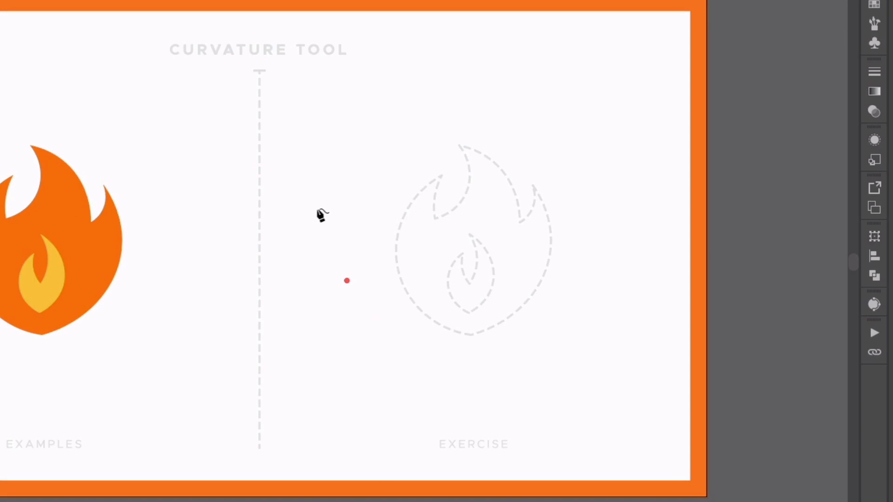
{"action": "mouse_move", "coordinate": [298, 215]}
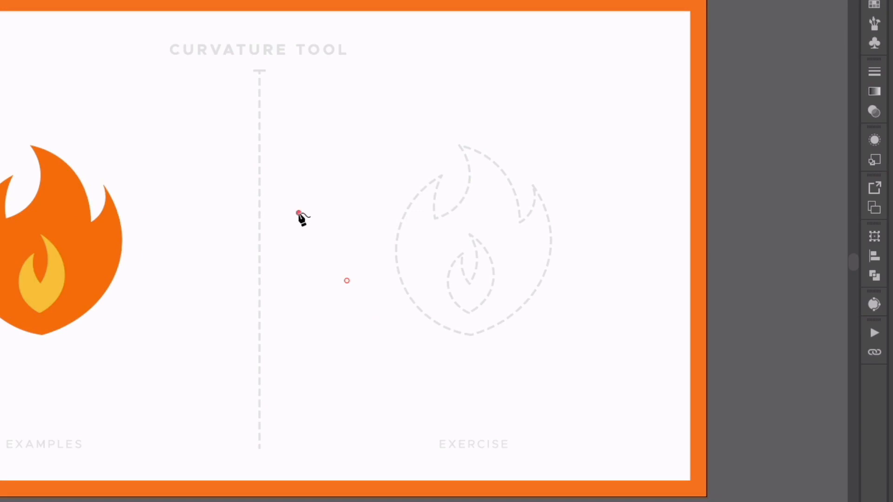
{"action": "left_click", "coordinate": [327, 166]}
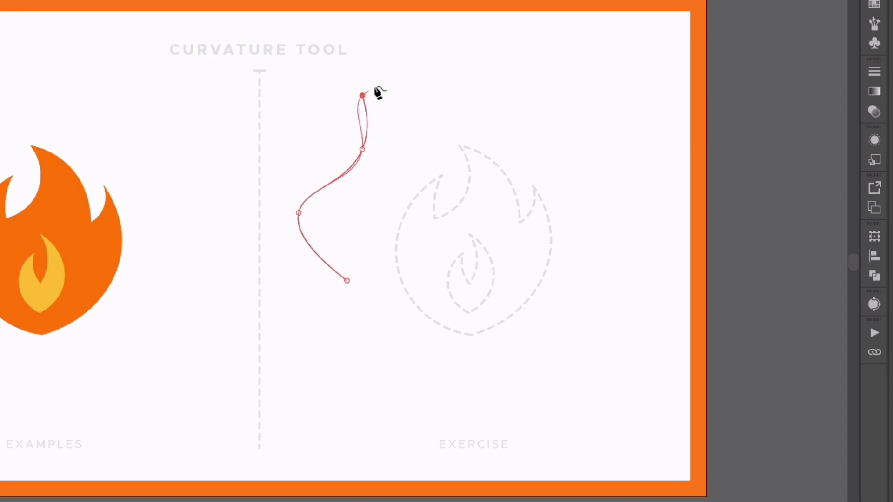
{"action": "mouse_move", "coordinate": [396, 87]}
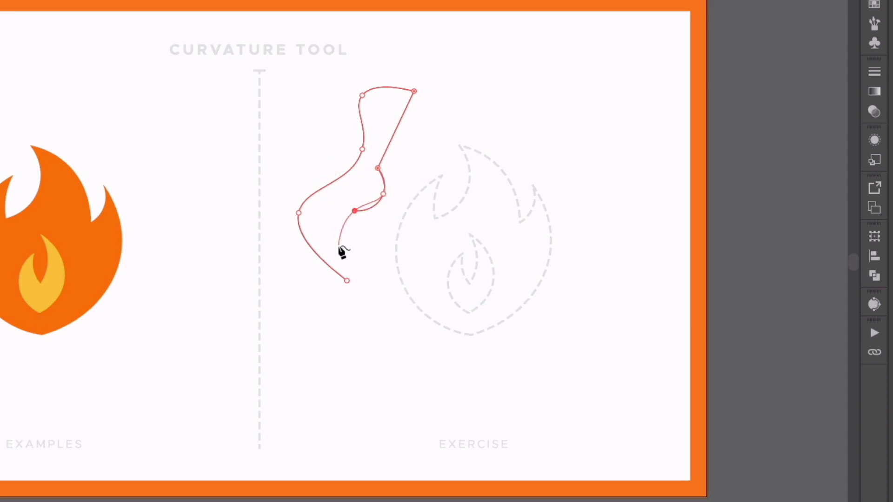
- Continue the practice path back toward its starting anchor to close it
{"action": "left_click", "coordinate": [346, 280]}
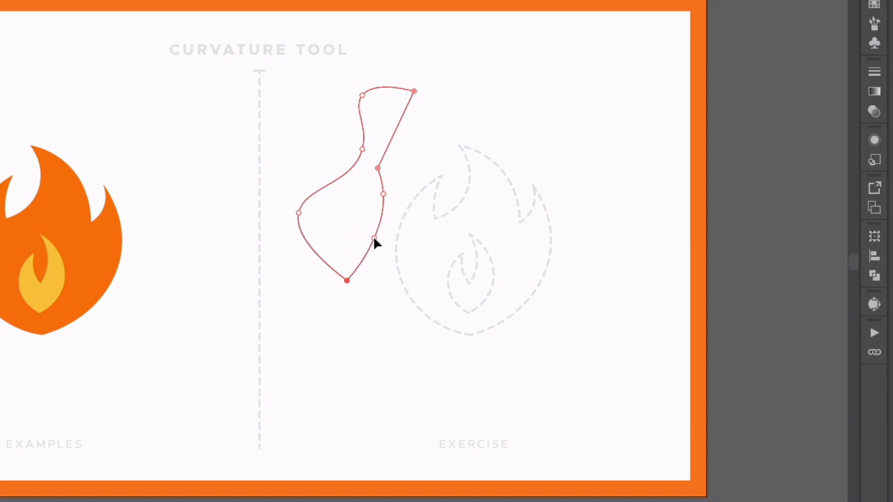
- Close the practice shape, toggle an anchor between corner and smooth, then delete the shape
{"action": "left_click", "coordinate": [342, 231]}
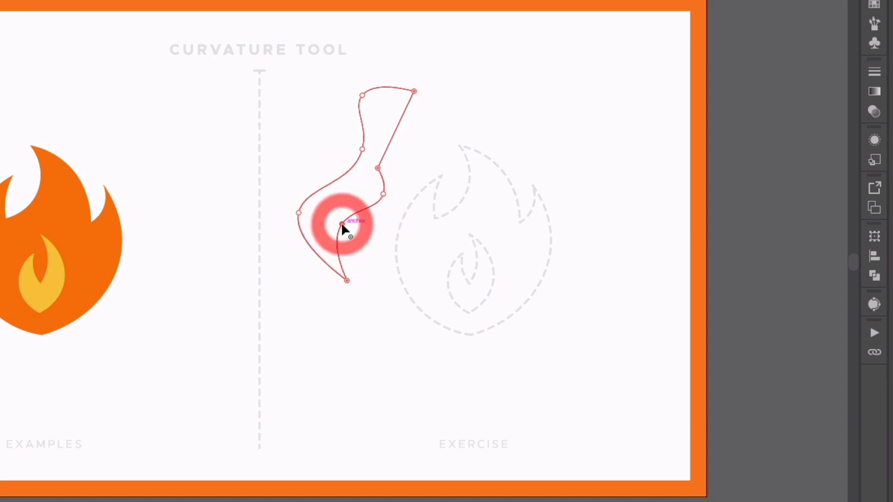
{"action": "left_click", "coordinate": [342, 225]}
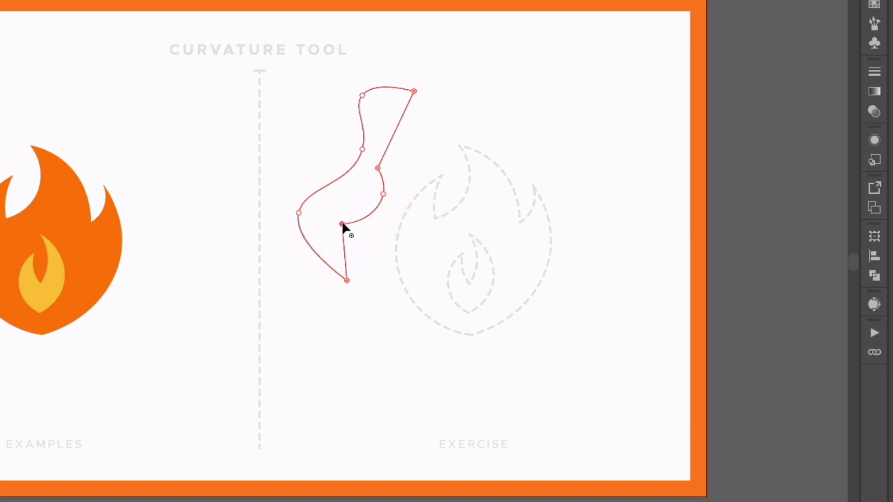
{"action": "mouse_move", "coordinate": [339, 226]}
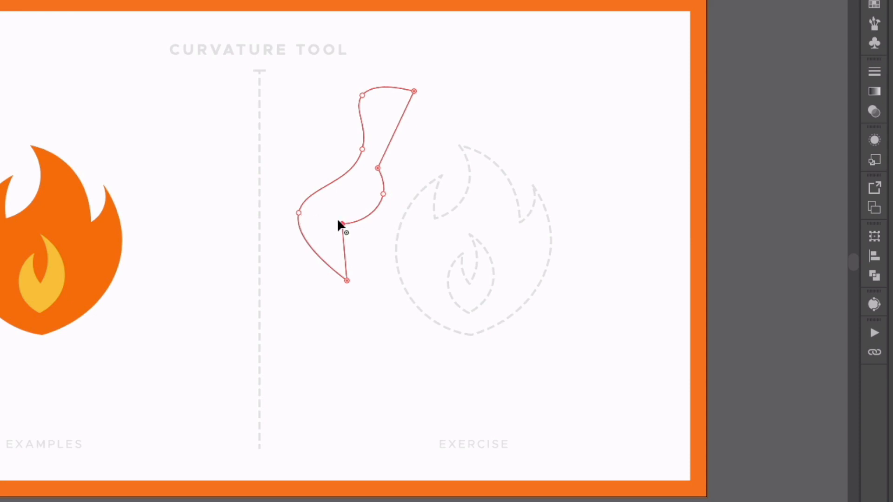
{"action": "left_click", "coordinate": [342, 226]}
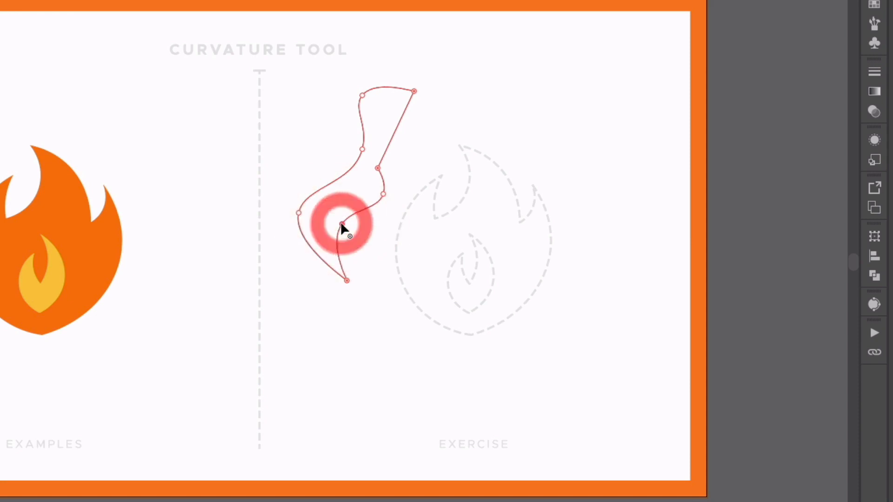
{"action": "left_click", "coordinate": [342, 223]}
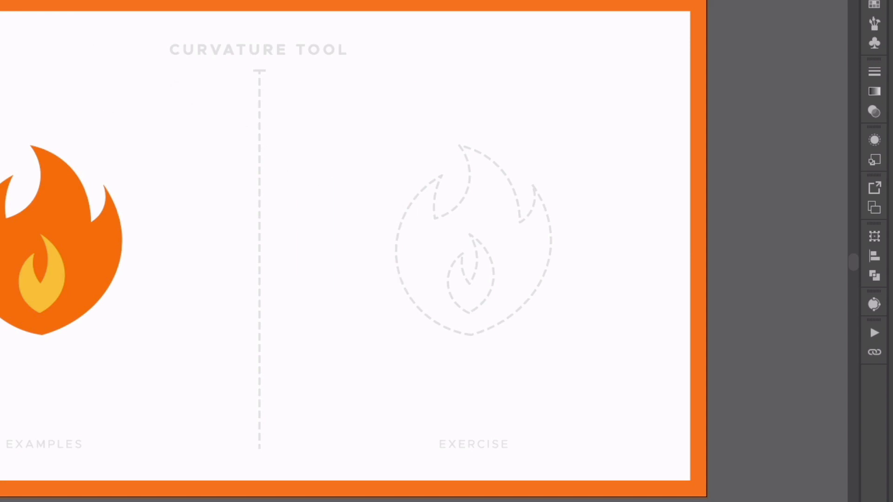
{"action": "mouse_move", "coordinate": [465, 335]}
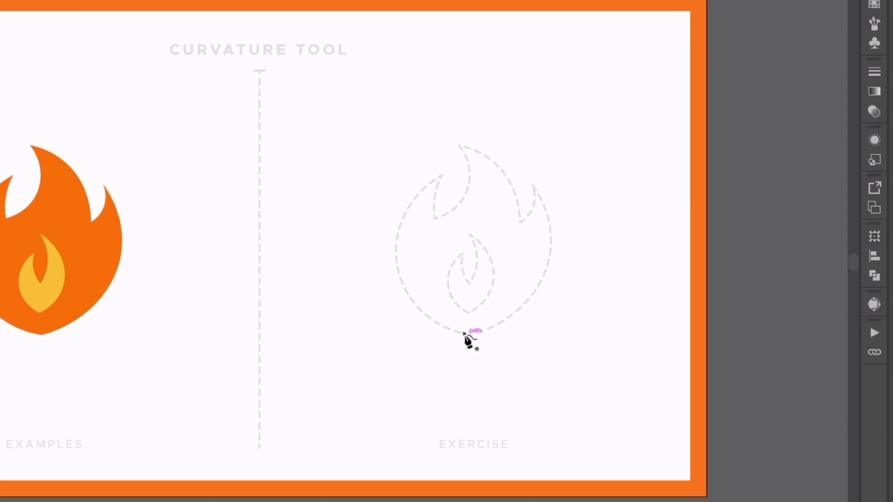
{"action": "mouse_move", "coordinate": [471, 340]}
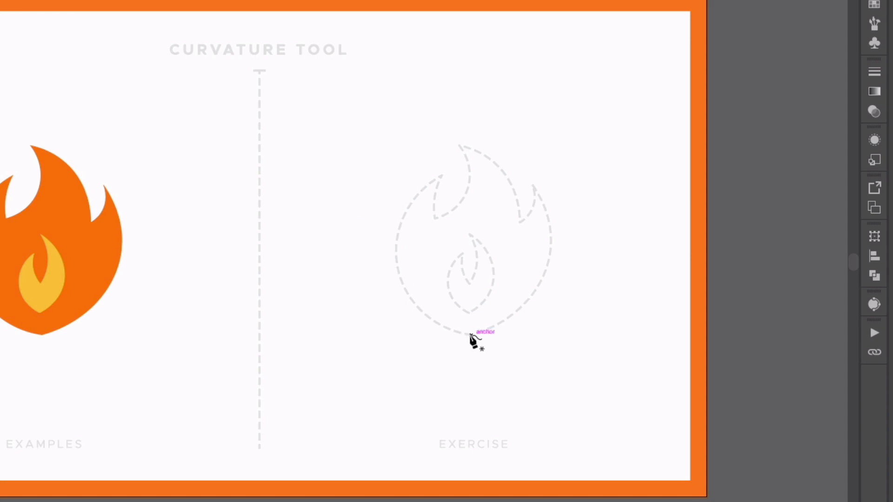
- Trace the outer flame from its bottom point up the left side and left tongue
{"action": "left_click", "coordinate": [470, 335]}
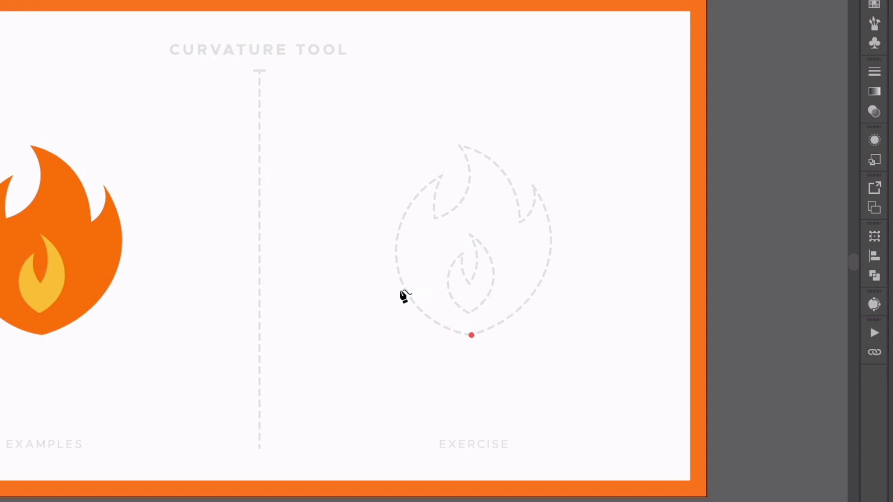
{"action": "mouse_move", "coordinate": [399, 255]}
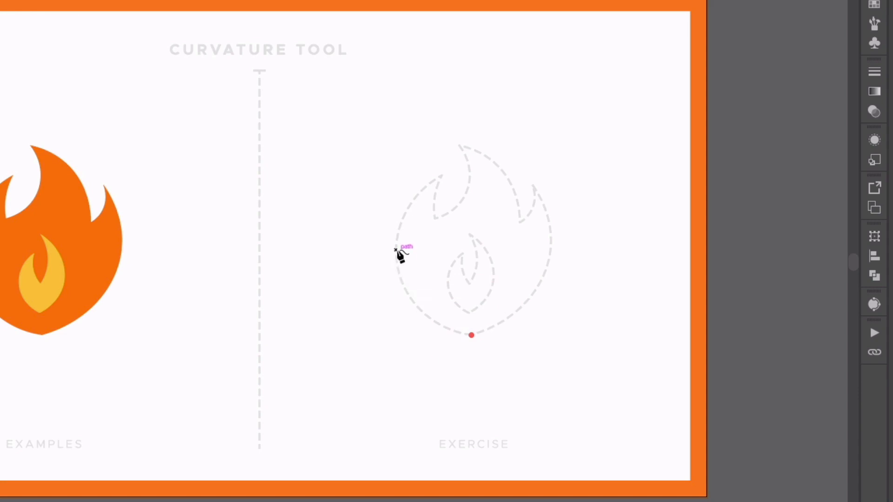
{"action": "left_click", "coordinate": [429, 188]}
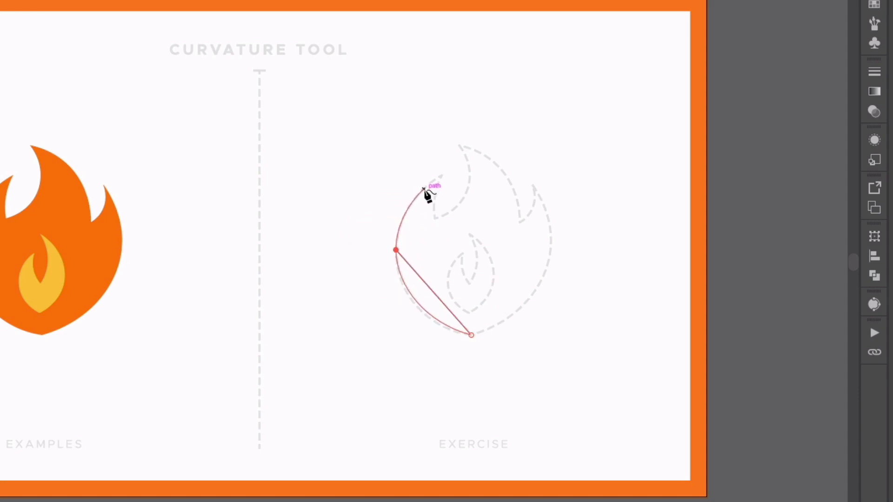
{"action": "left_click", "coordinate": [441, 174]}
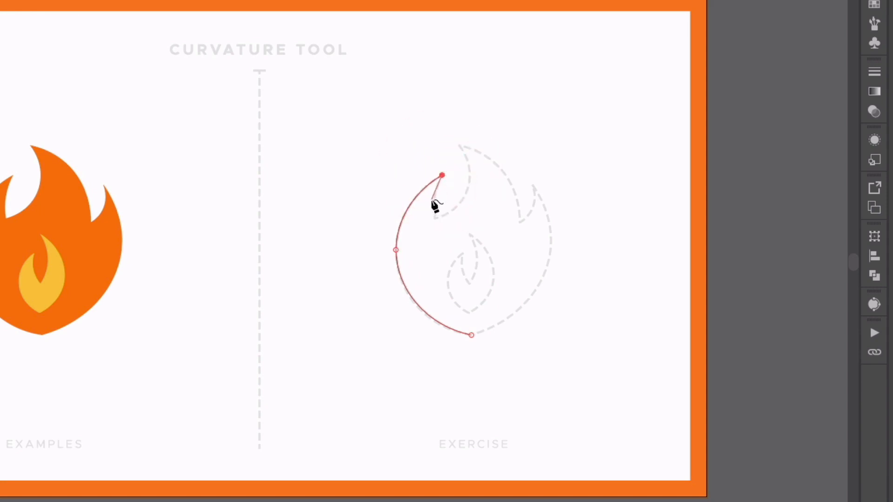
{"action": "left_click", "coordinate": [433, 218]}
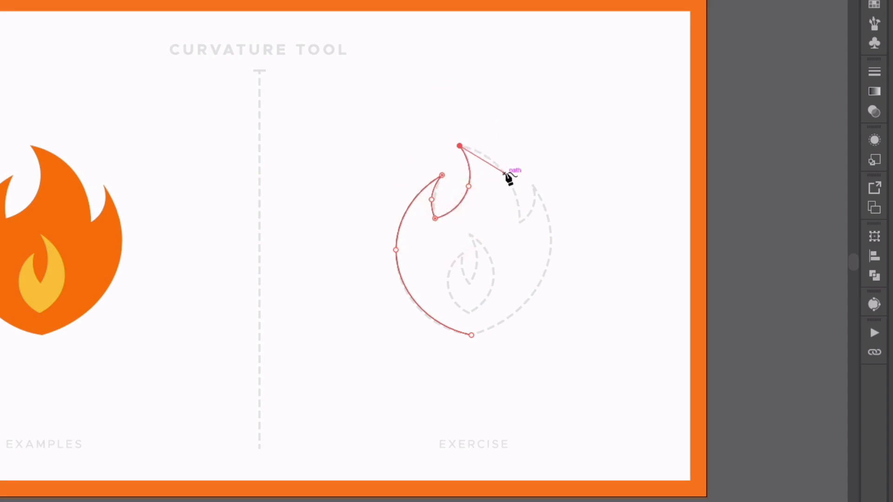
- Trace the top and right tongues with a sharp notch, closing at the bottom point
{"action": "left_click", "coordinate": [503, 173]}
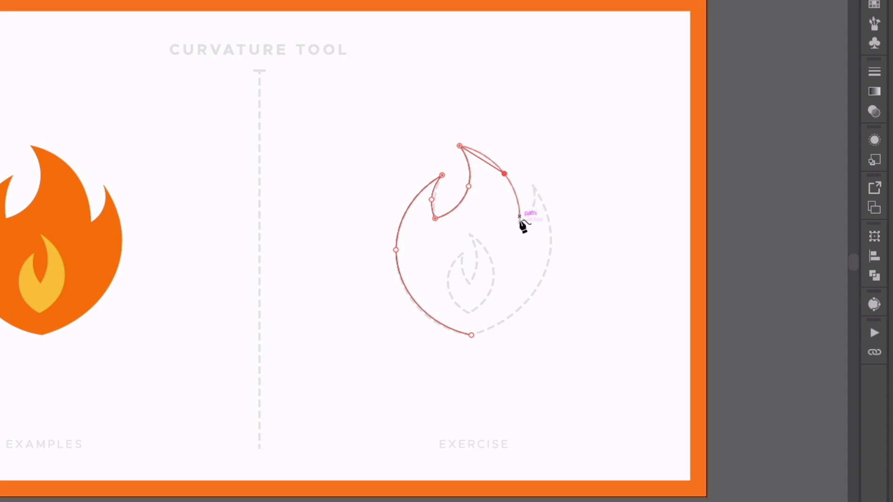
{"action": "left_click", "coordinate": [518, 222]}
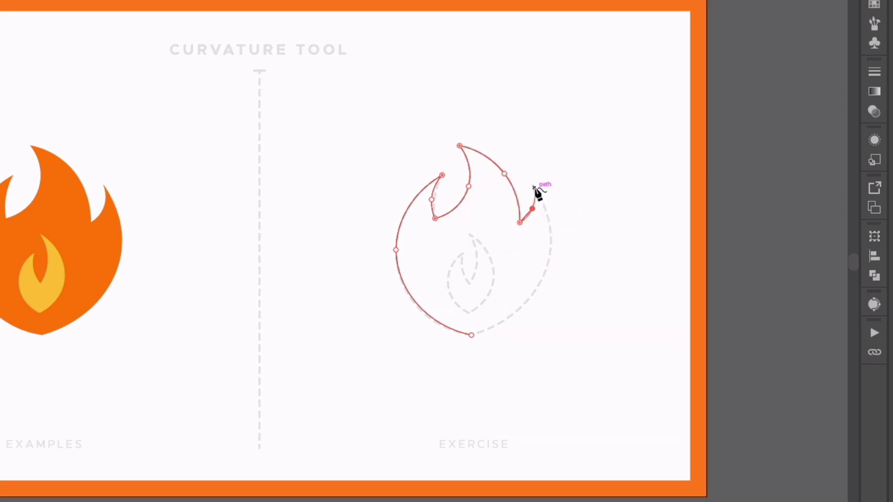
{"action": "left_click", "coordinate": [544, 276]}
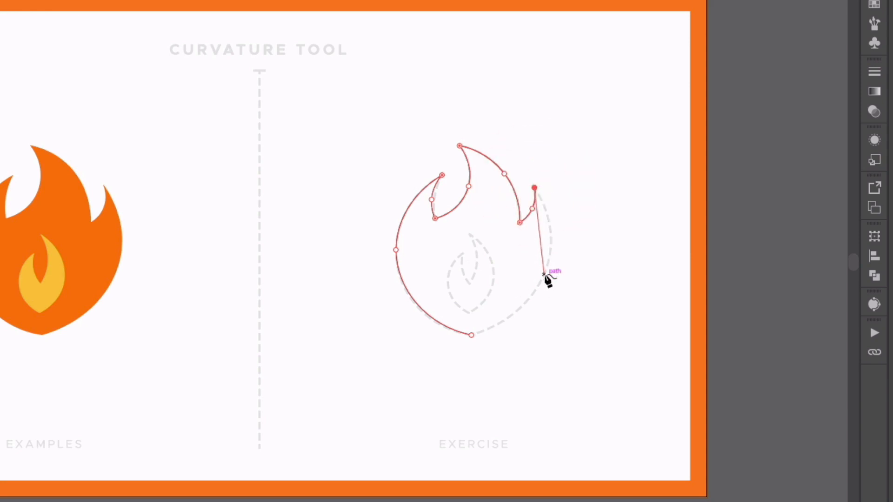
{"action": "left_click", "coordinate": [471, 335]}
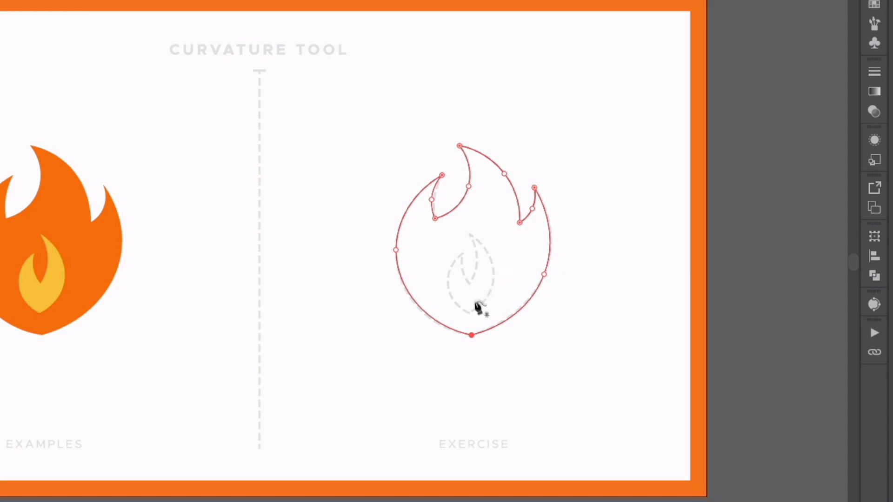
{"action": "mouse_move", "coordinate": [470, 318]}
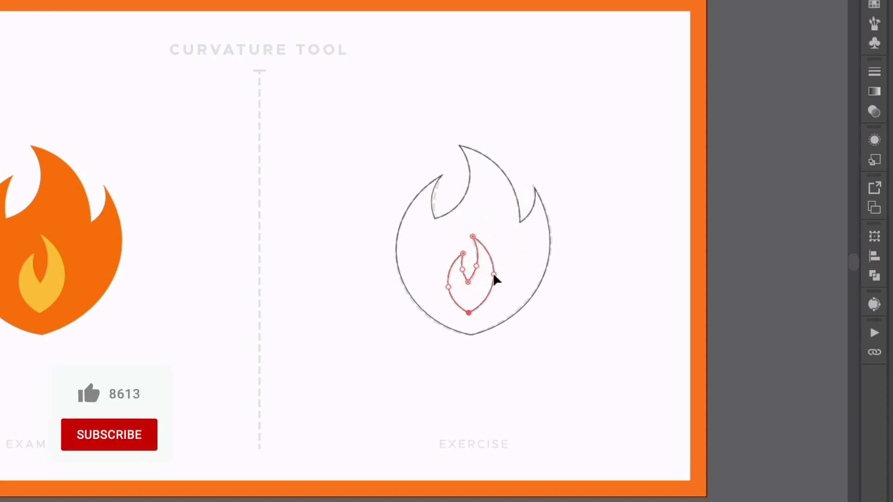
- Add Curvature points along the small inner dashed flame to trace its closed path
{"action": "left_click", "coordinate": [88, 393]}
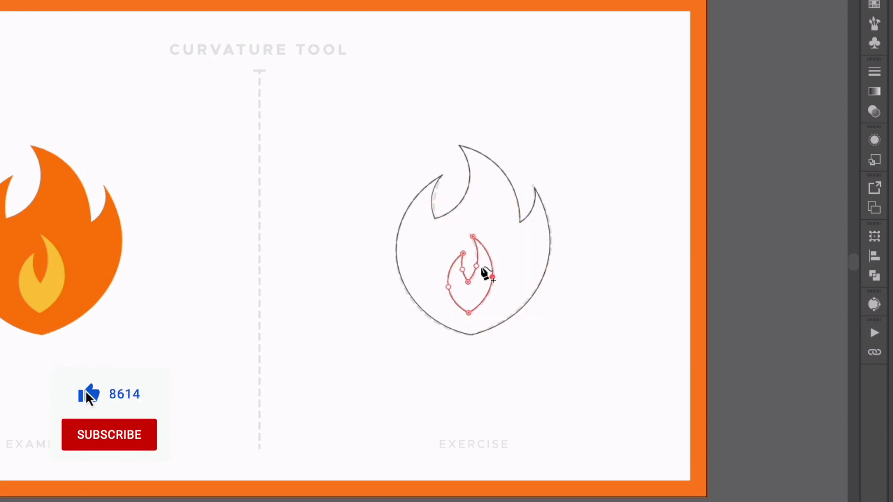
{"action": "left_click", "coordinate": [109, 434]}
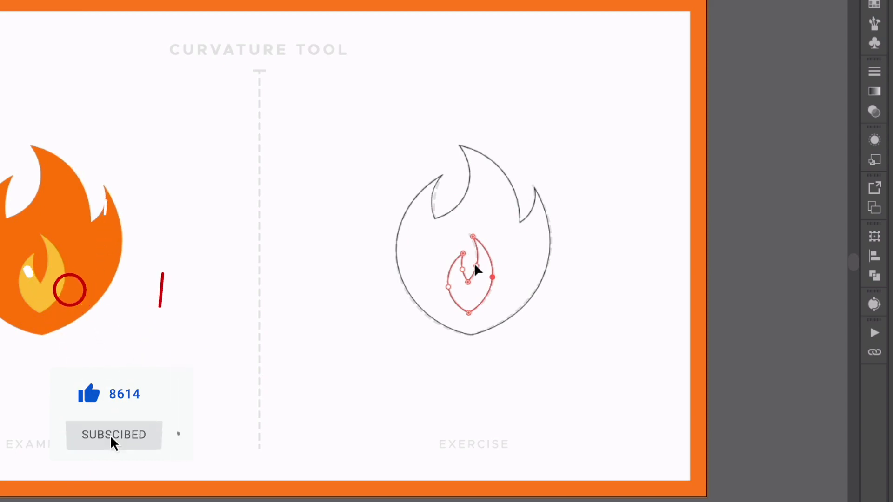